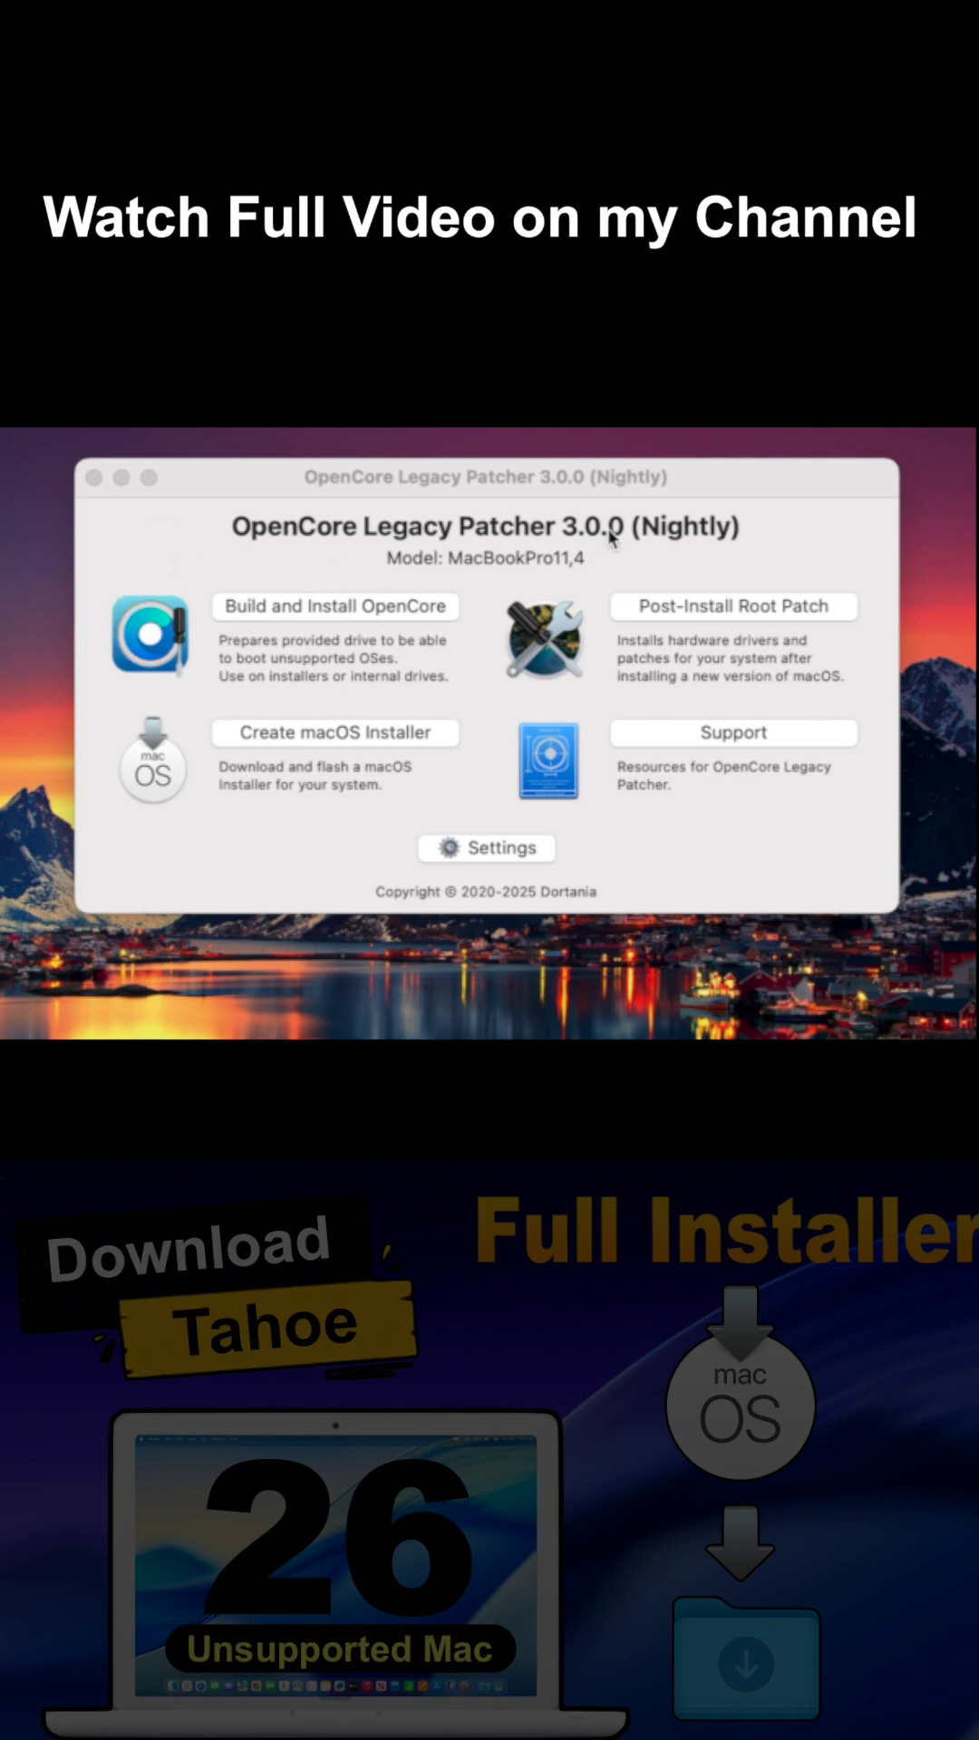
mouse_move(726, 549)
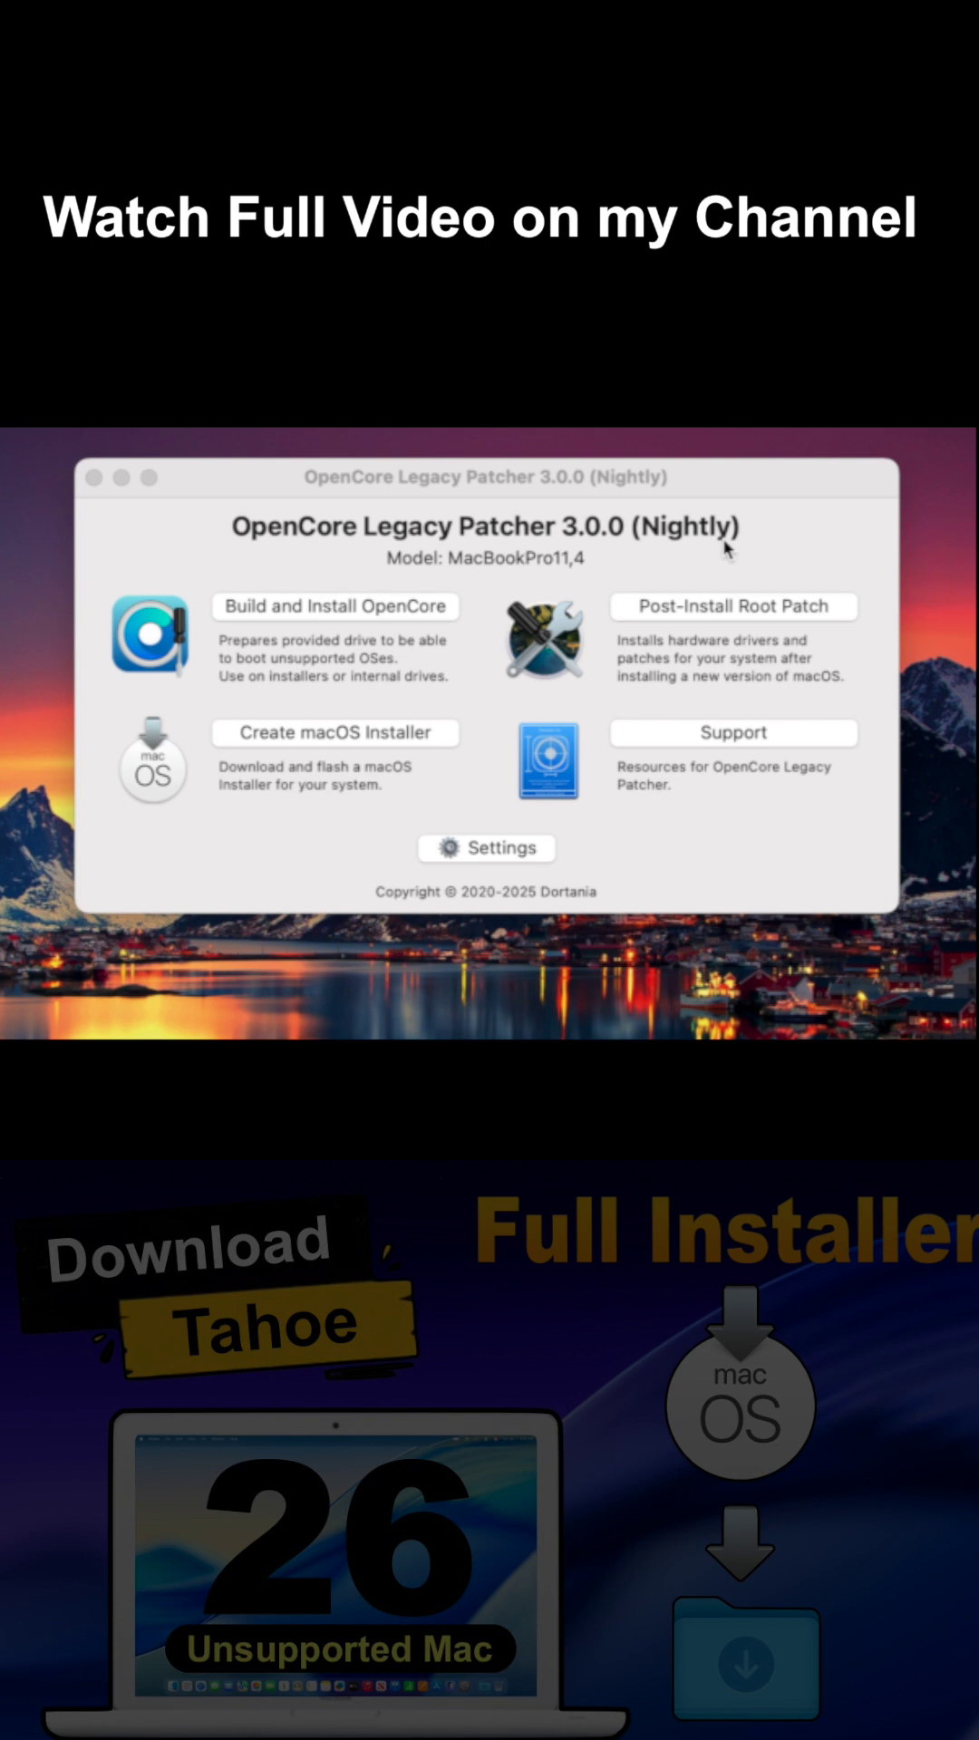
mouse_move(702, 557)
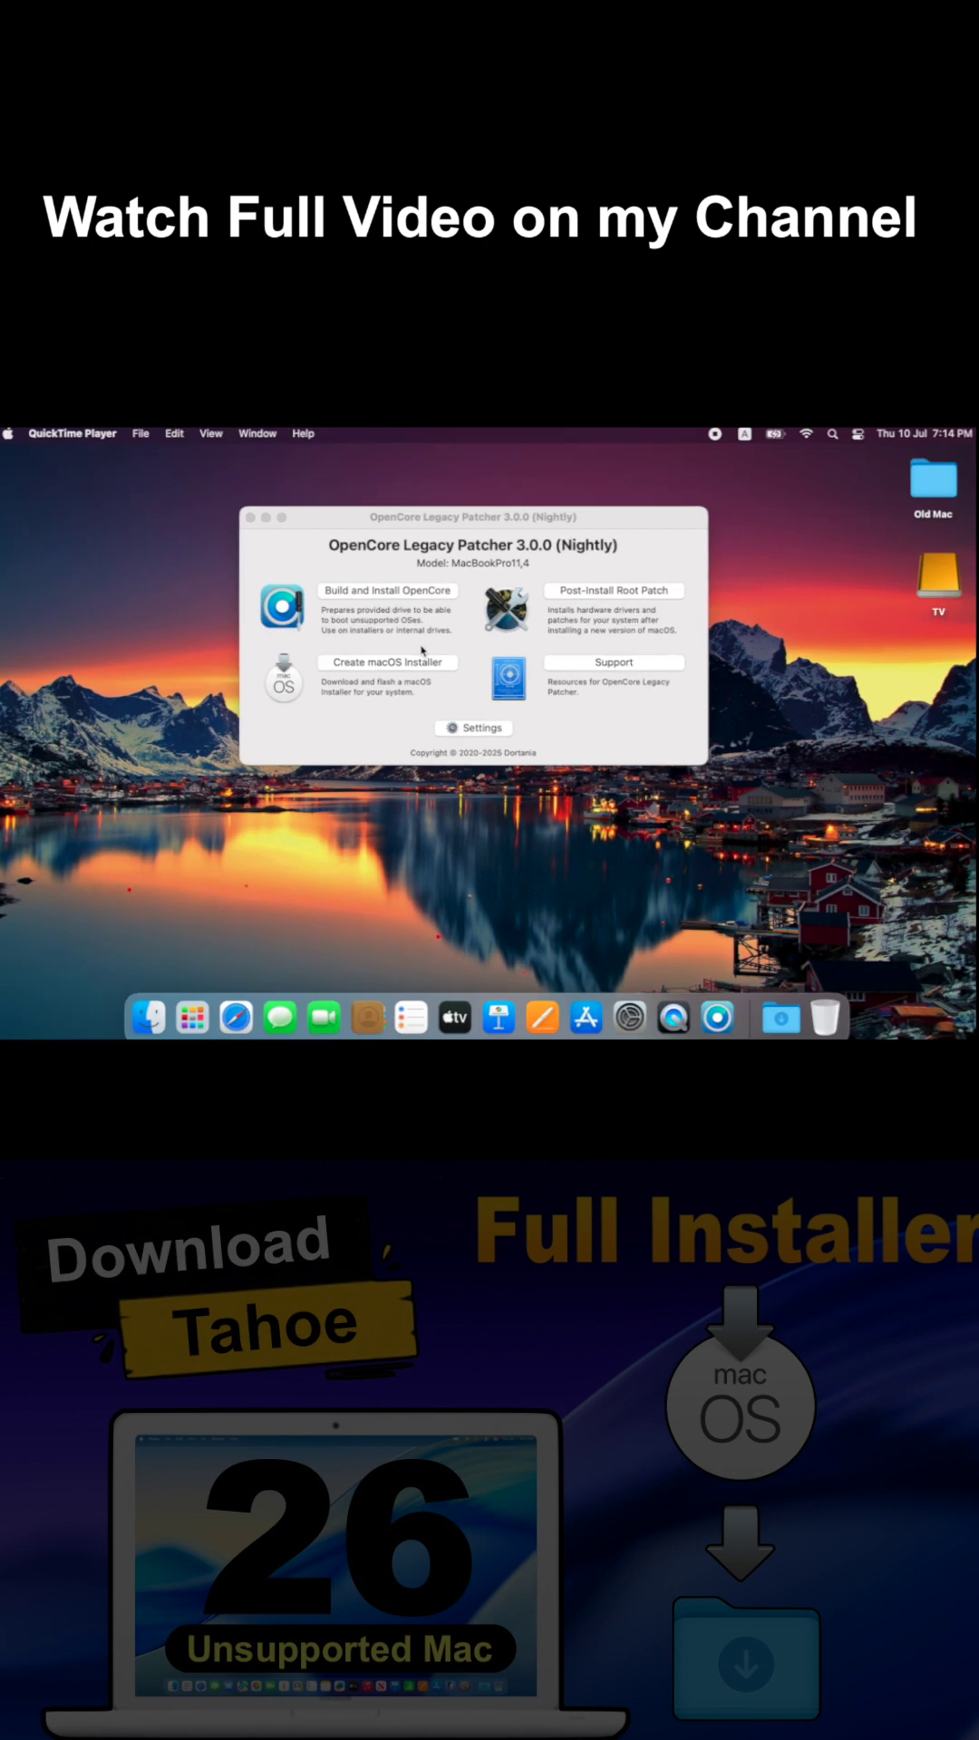
- Start creating a macOS installer and choose Download macOS Installer to list available versions
click(387, 663)
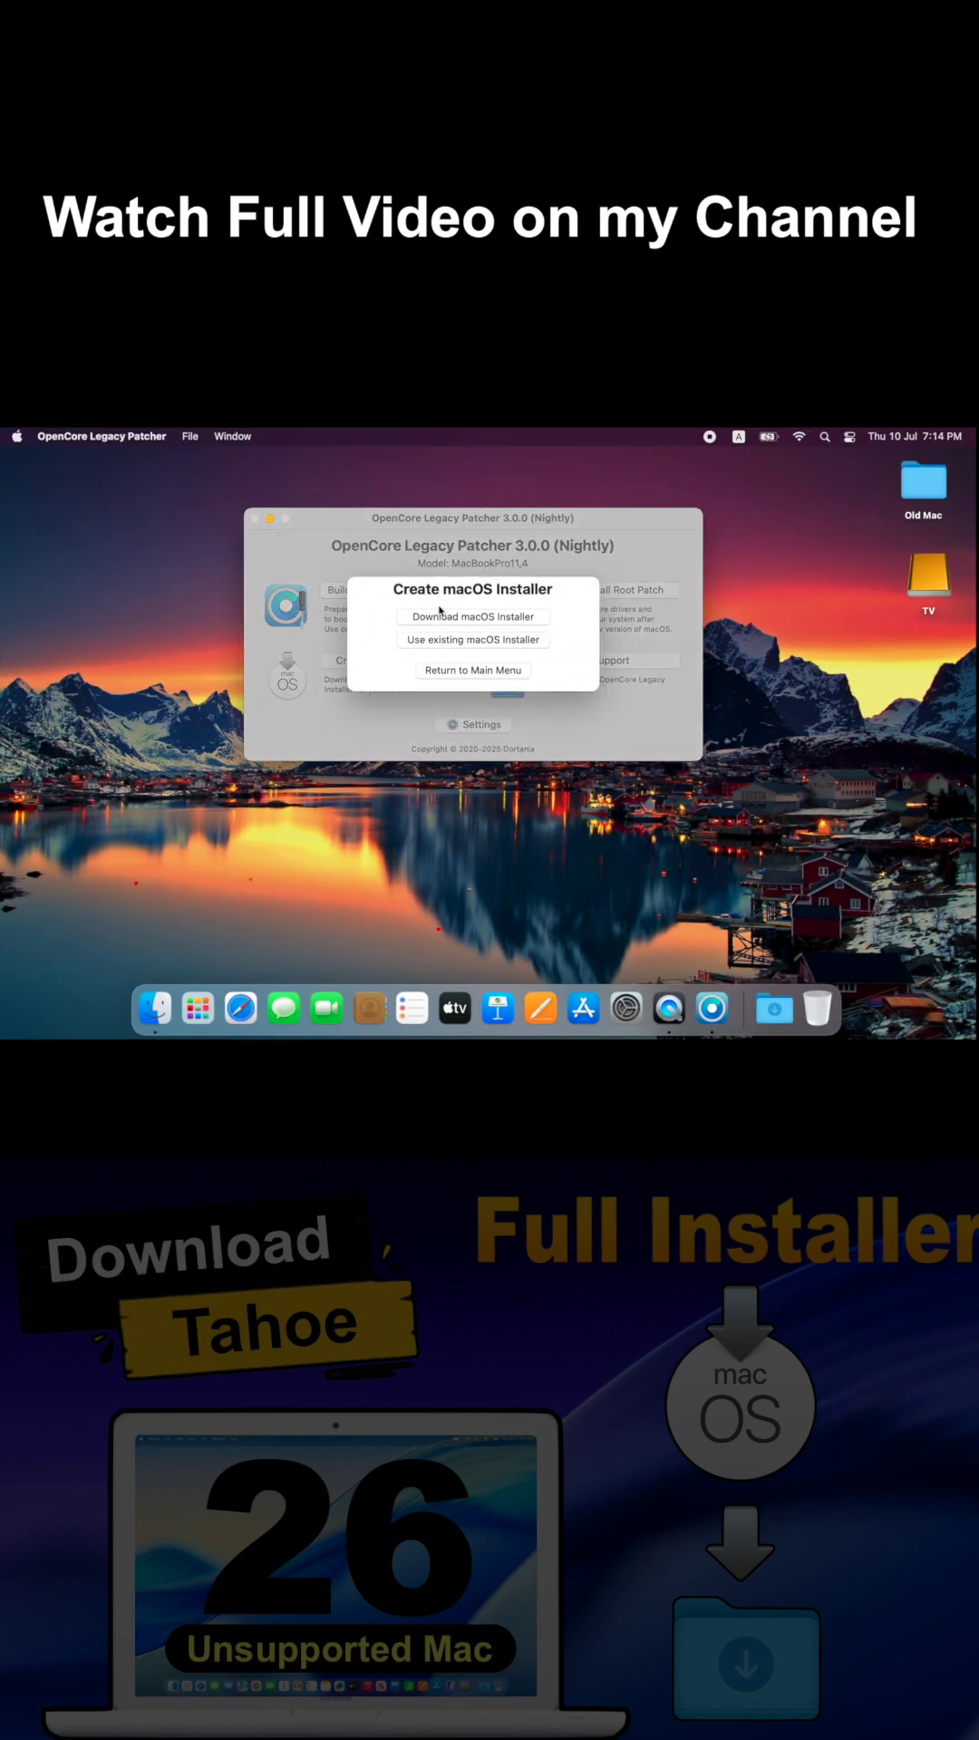
click(472, 617)
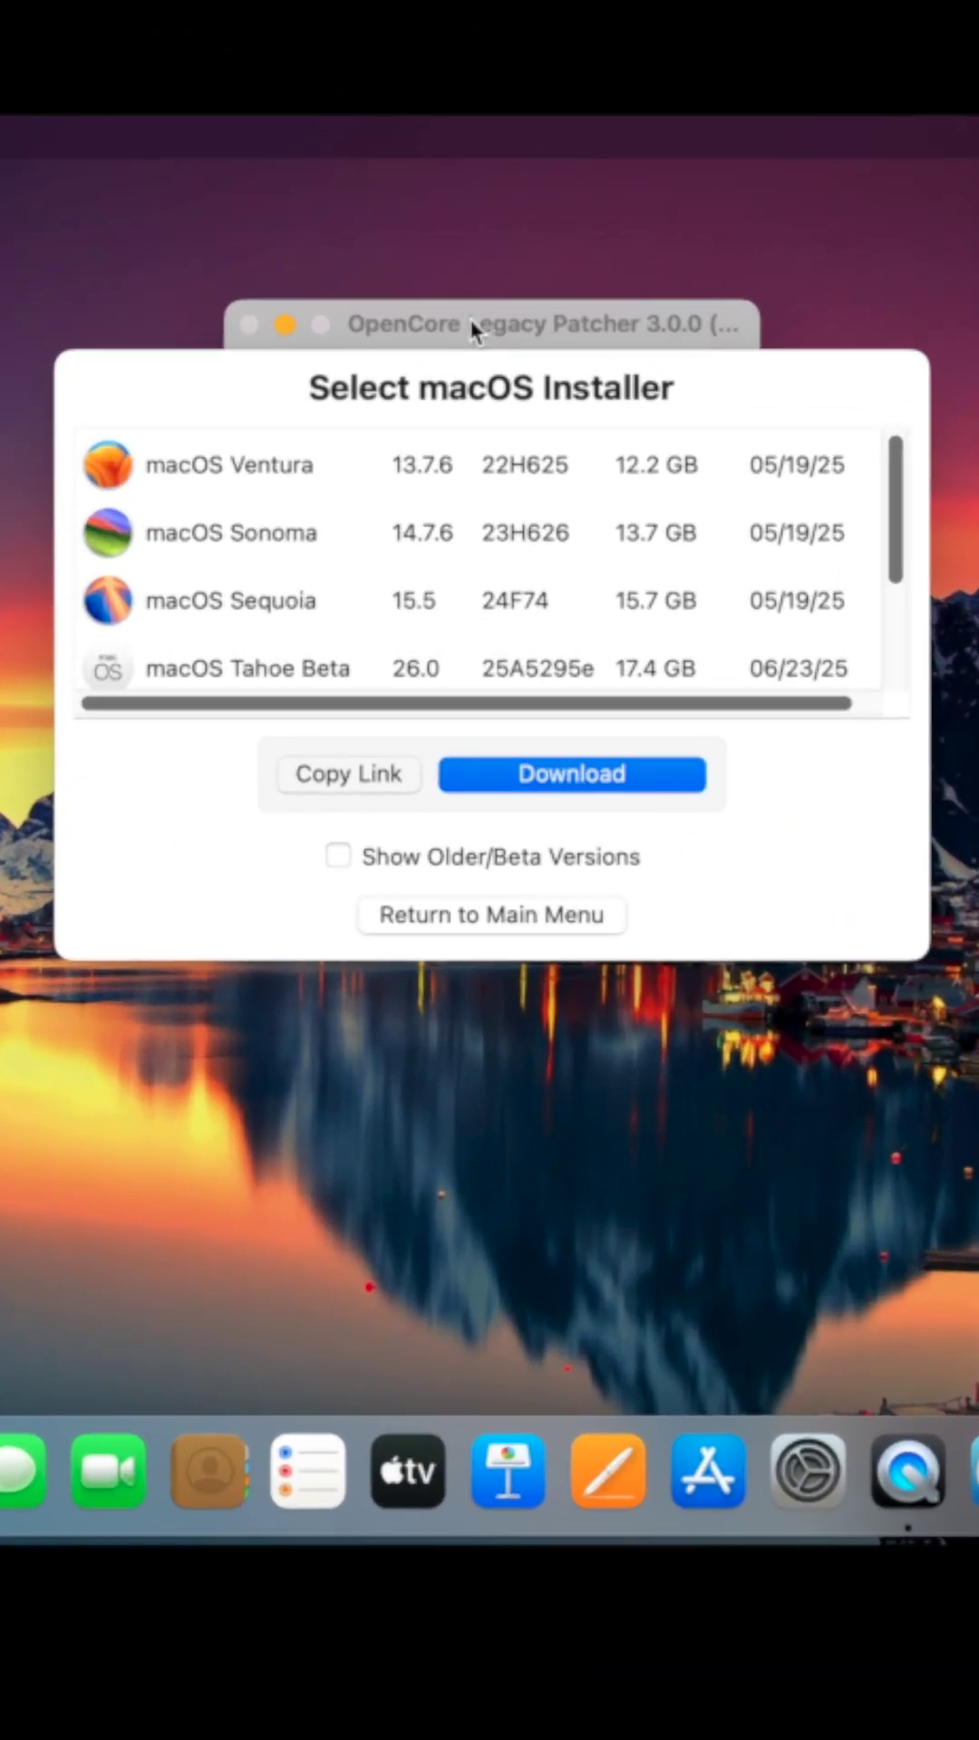
mouse_move(311, 659)
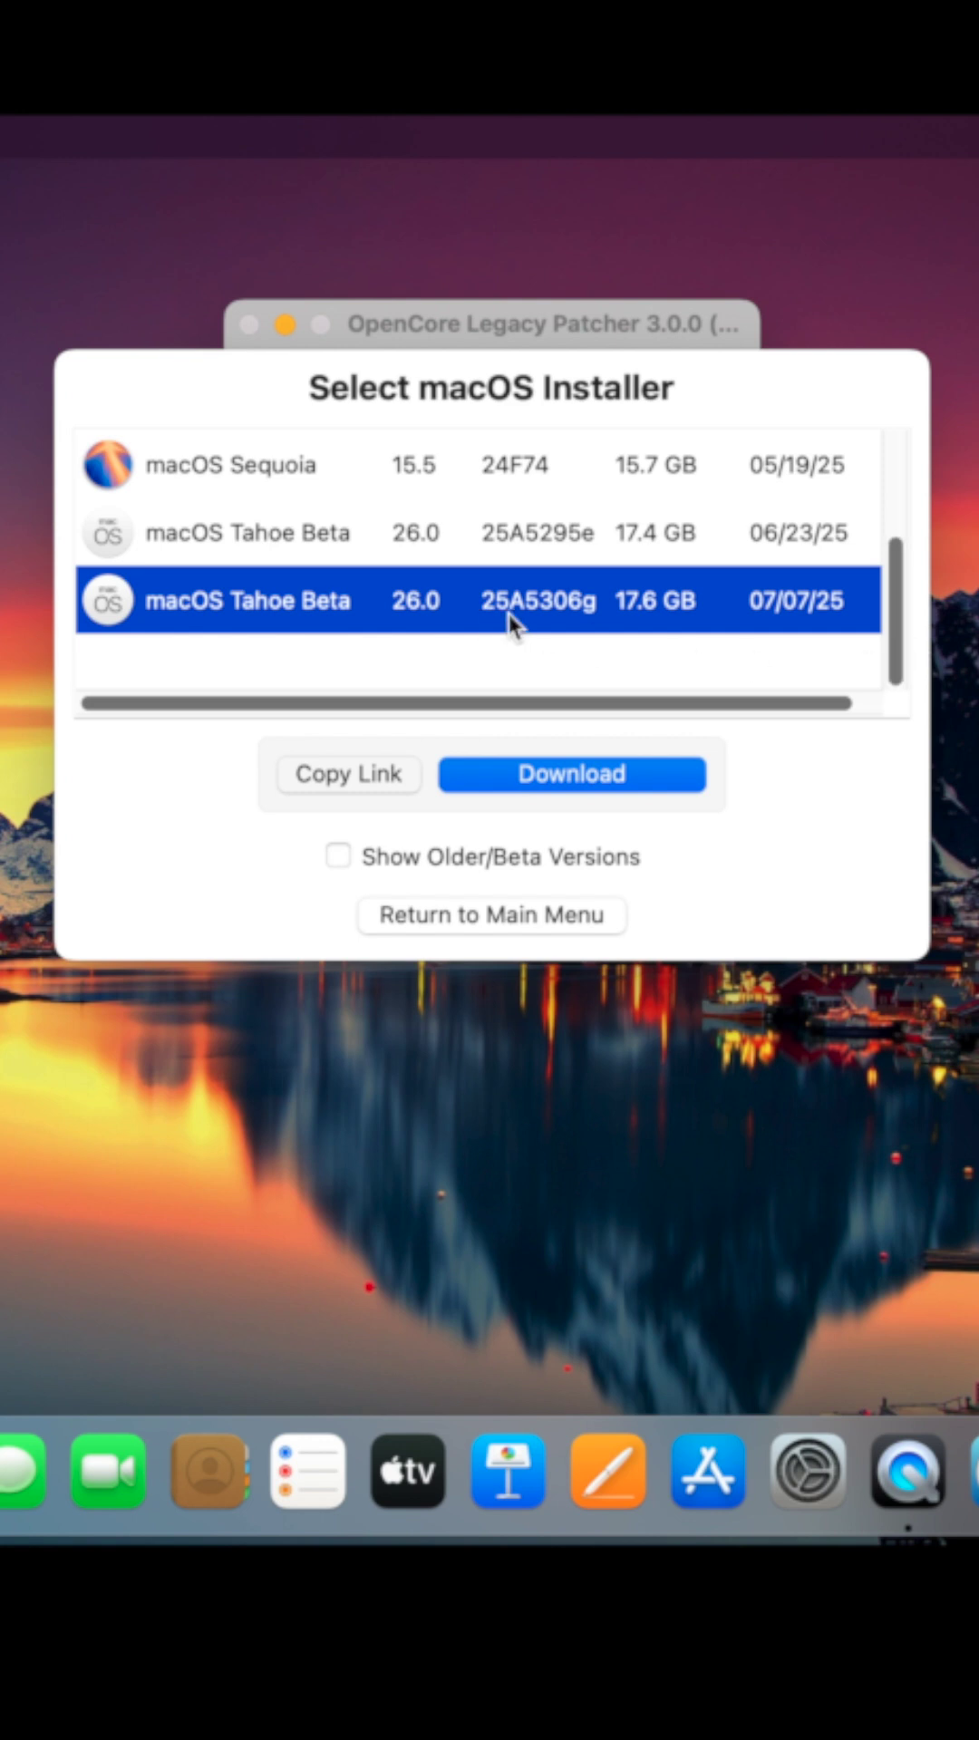
mouse_move(496, 547)
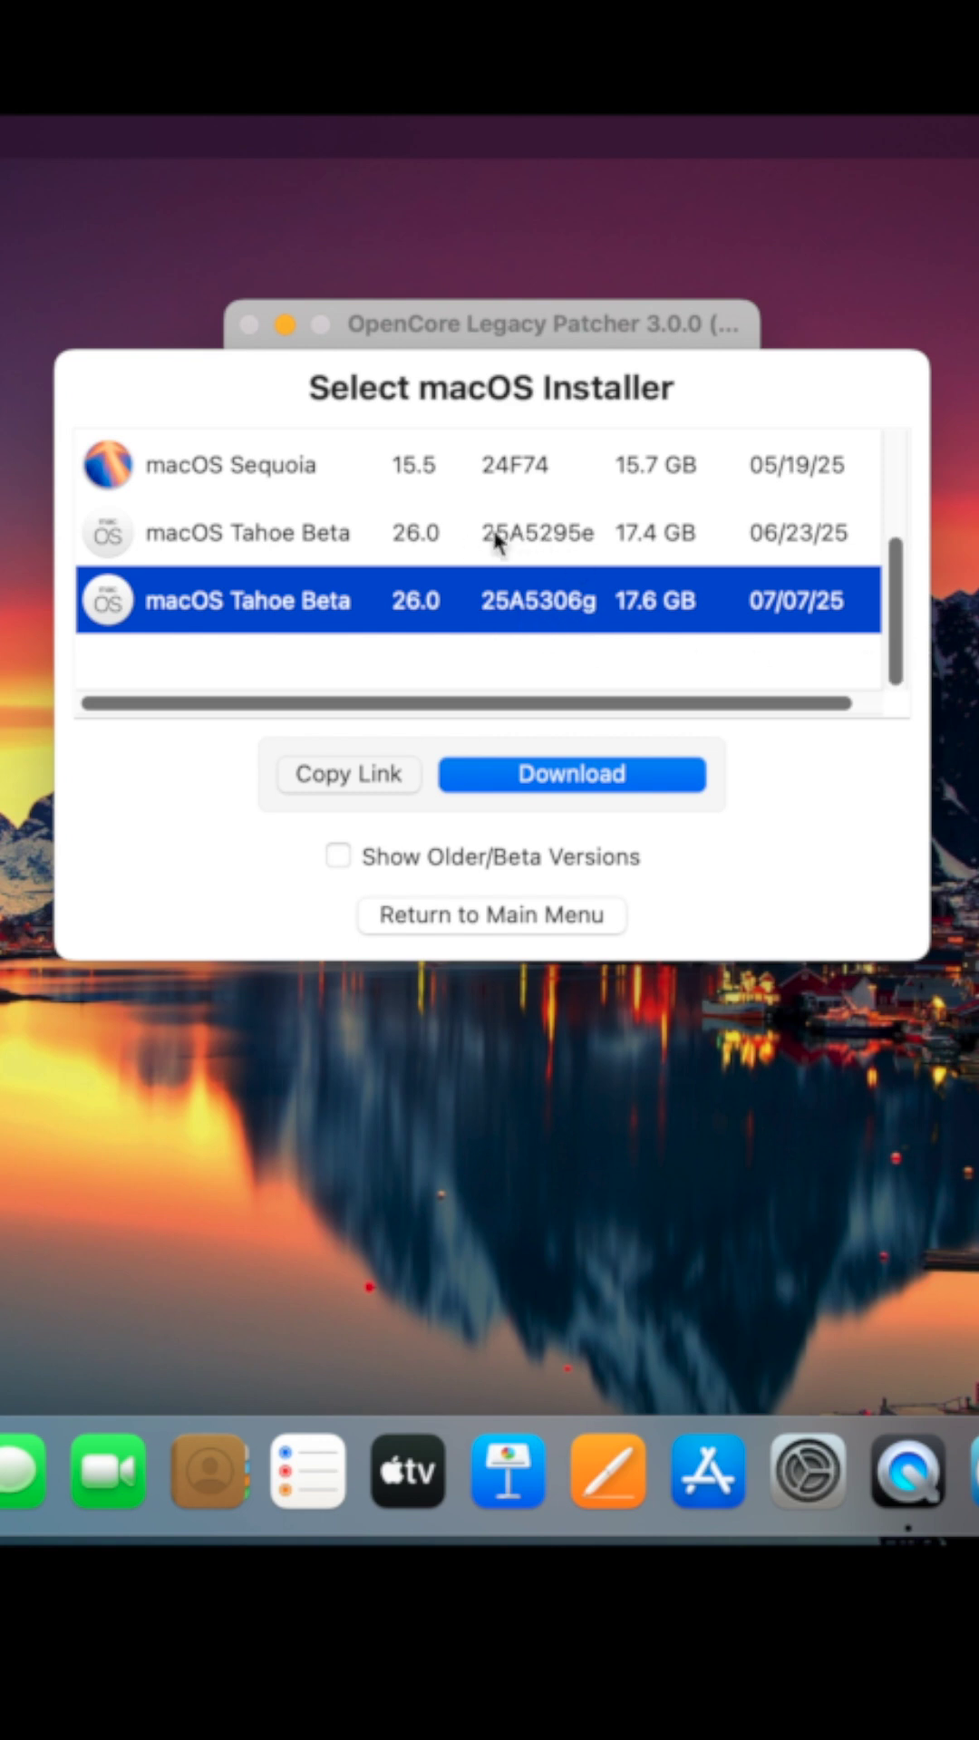